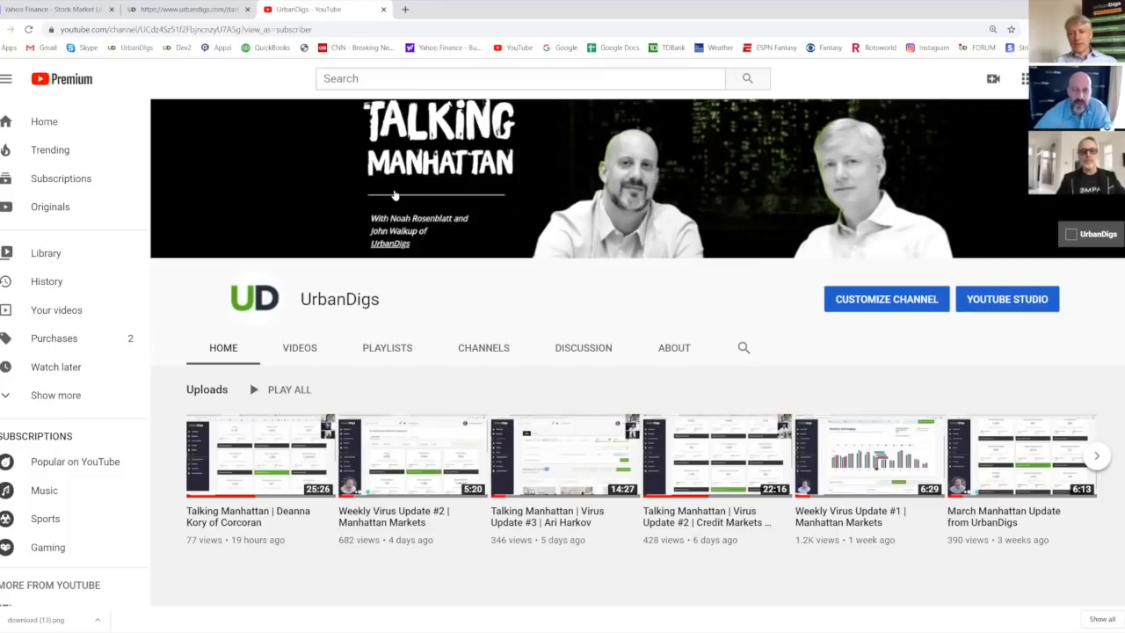
{"action": "mouse_move", "coordinate": [444, 239]}
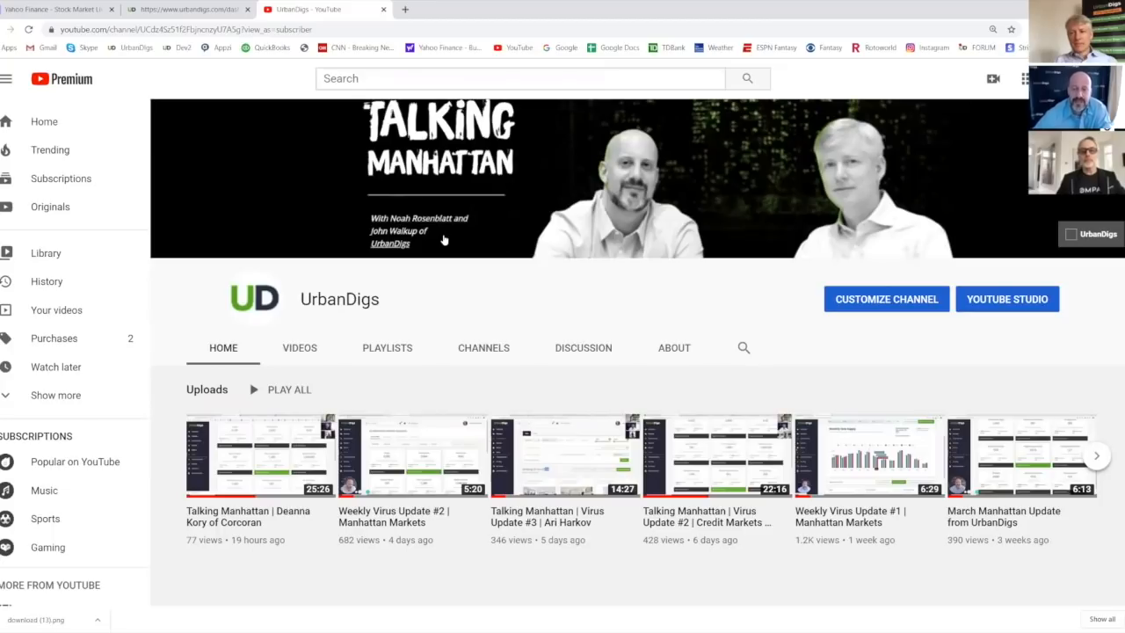
{"action": "mouse_move", "coordinate": [507, 294]}
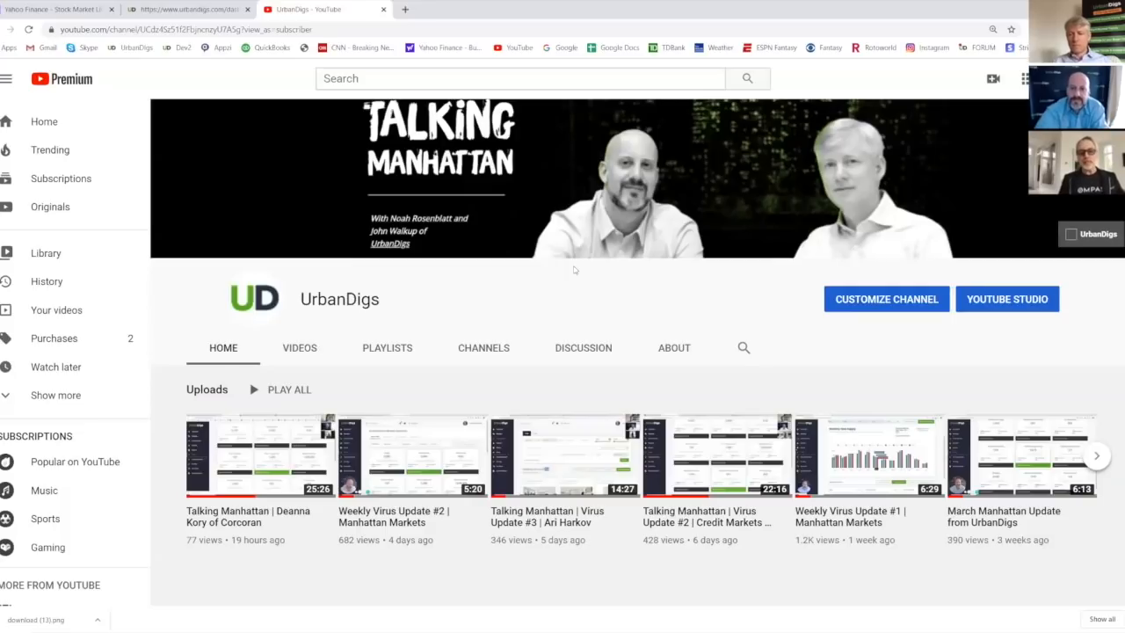
Step: Switch to the urbandigs.com/dashboard tab, then back to the UrbanDigs YouTube channel tab
{"action": "left_click", "coordinate": [189, 9]}
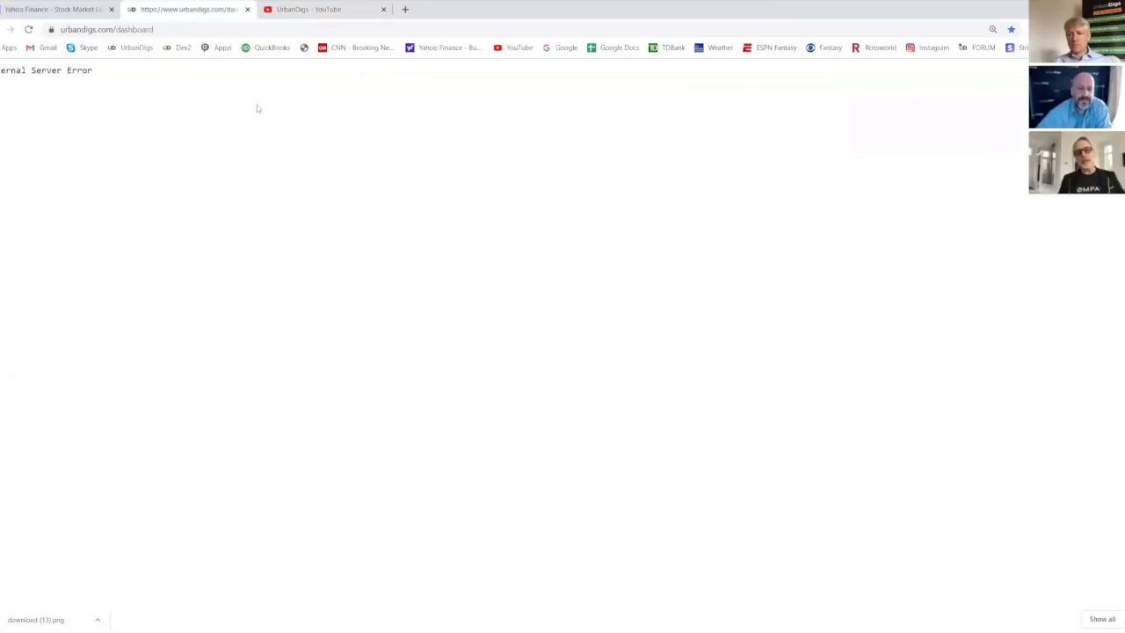
{"action": "mouse_move", "coordinate": [194, 68]}
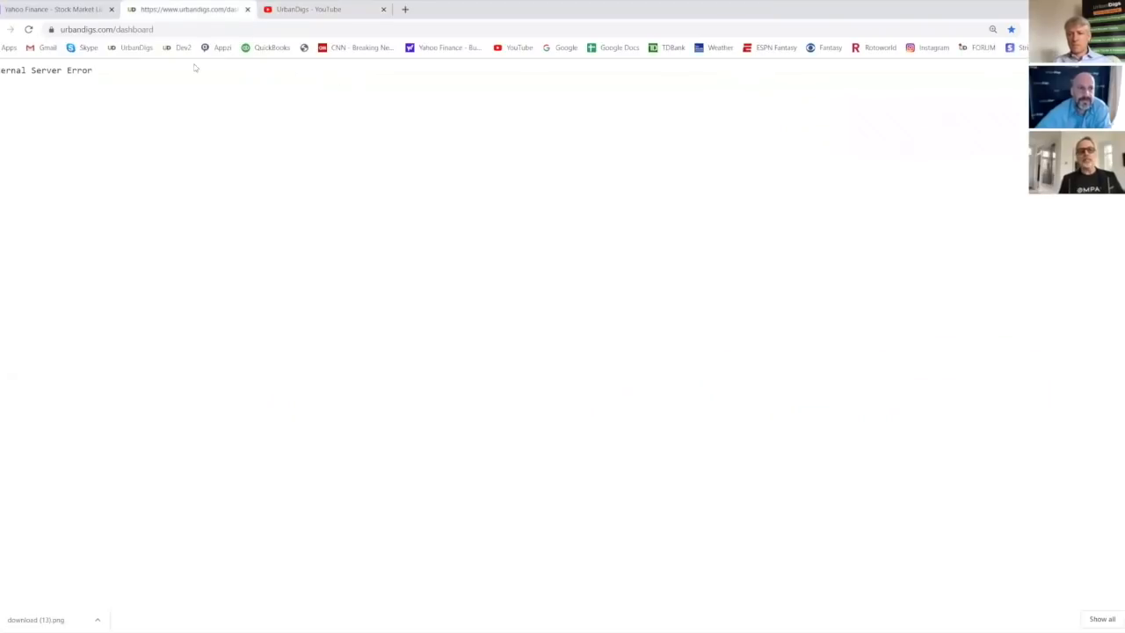
{"action": "left_click", "coordinate": [309, 8]}
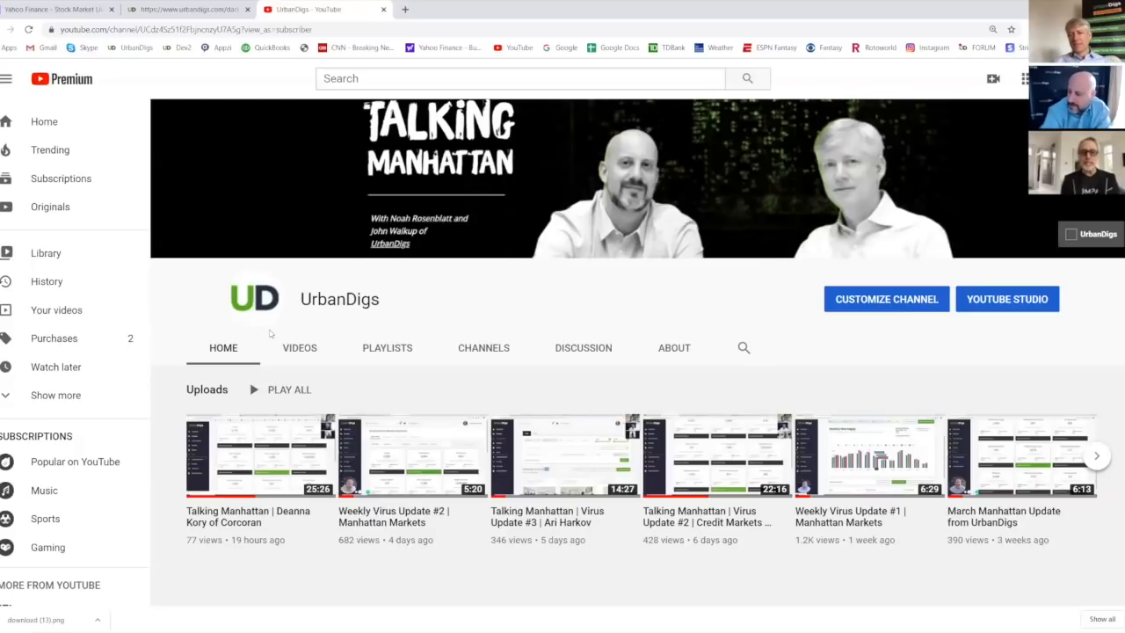
{"action": "mouse_move", "coordinate": [106, 282]}
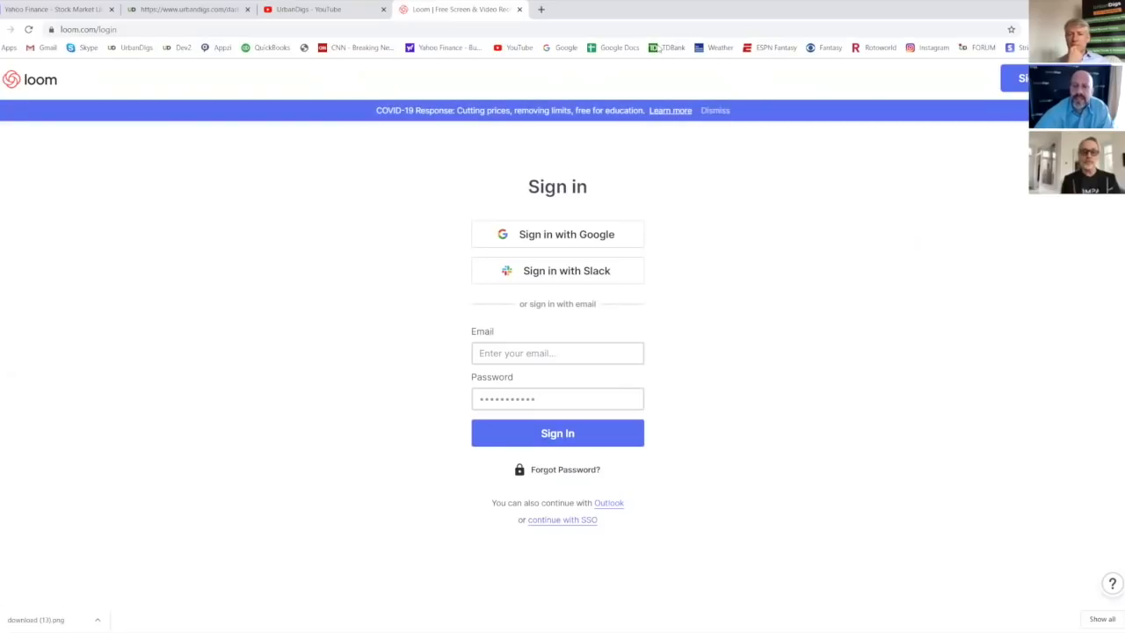
{"action": "mouse_move", "coordinate": [909, 138]}
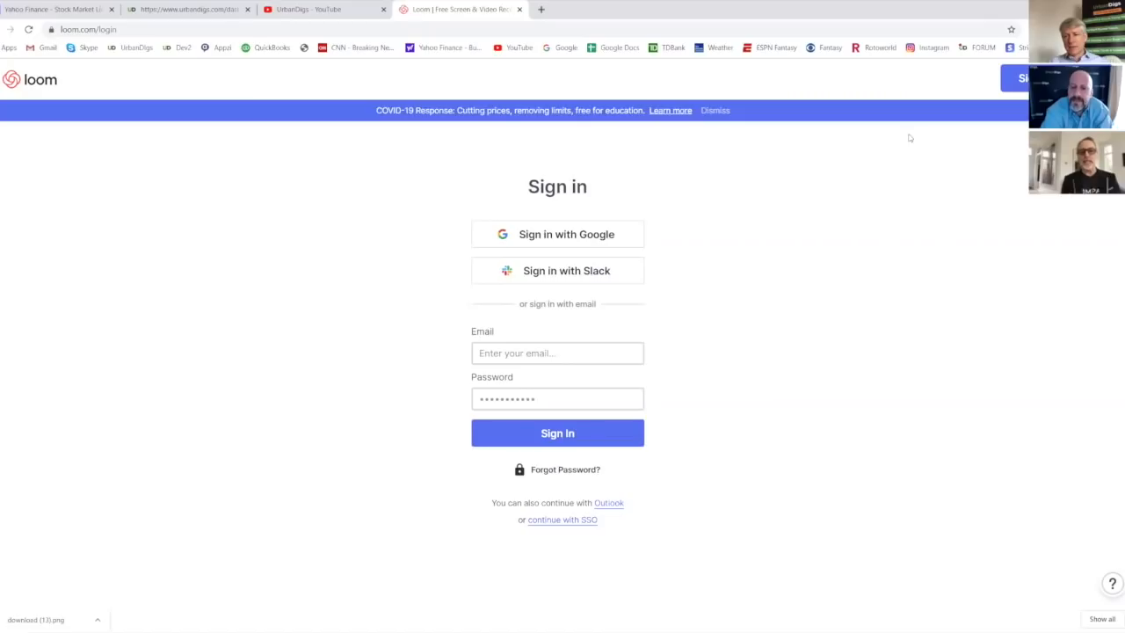
{"action": "mouse_move", "coordinate": [977, 127]}
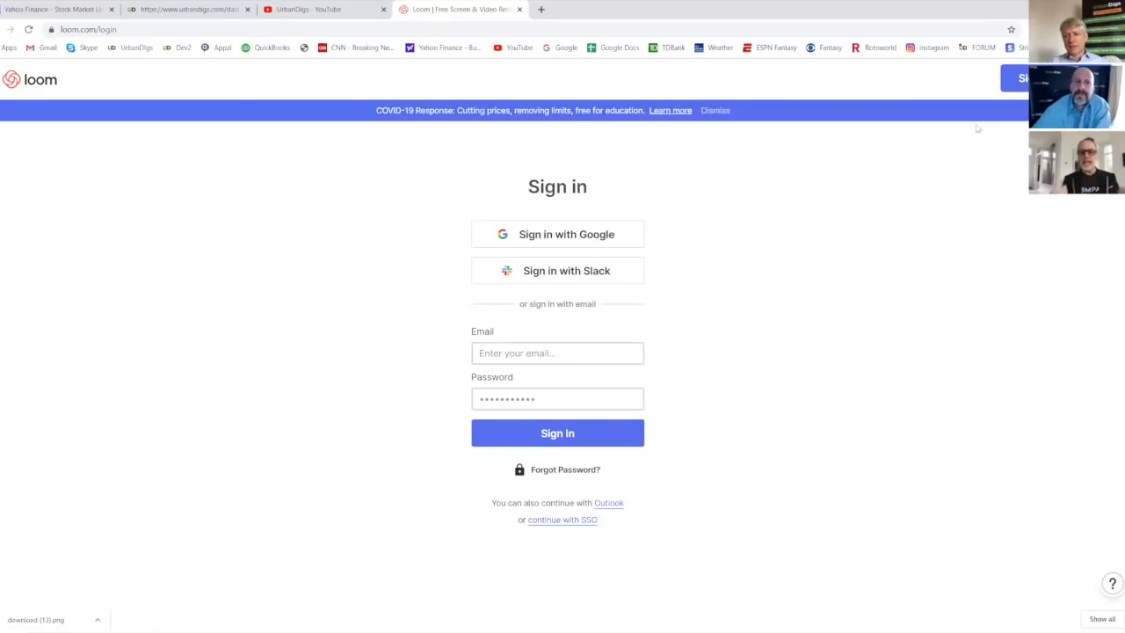
{"action": "mouse_move", "coordinate": [308, 8]}
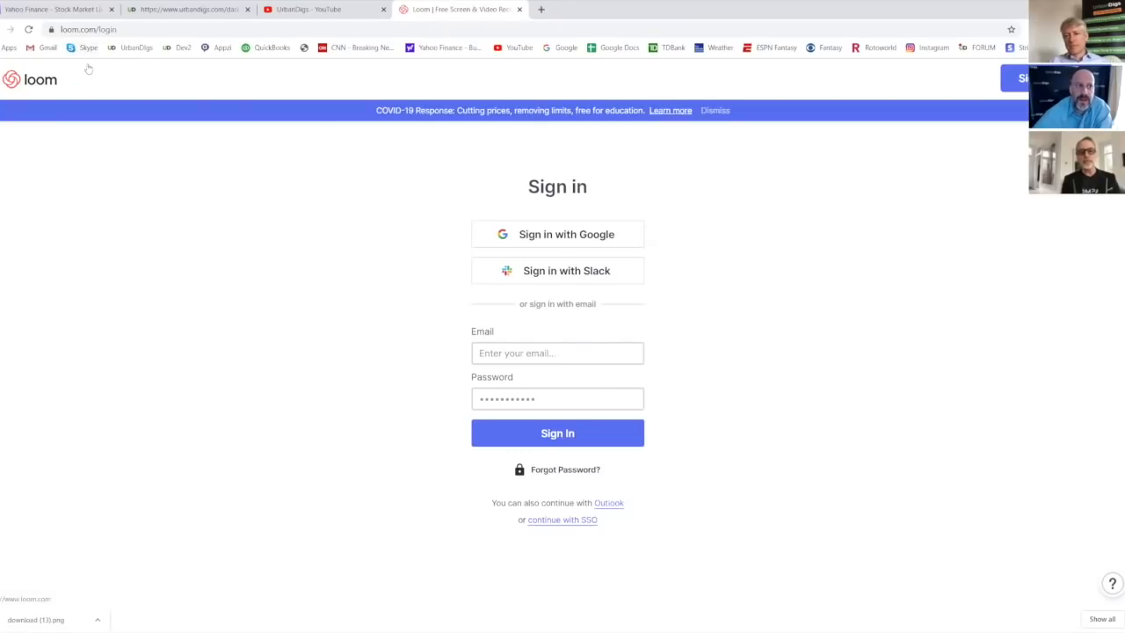
{"action": "mouse_move", "coordinate": [355, 300]}
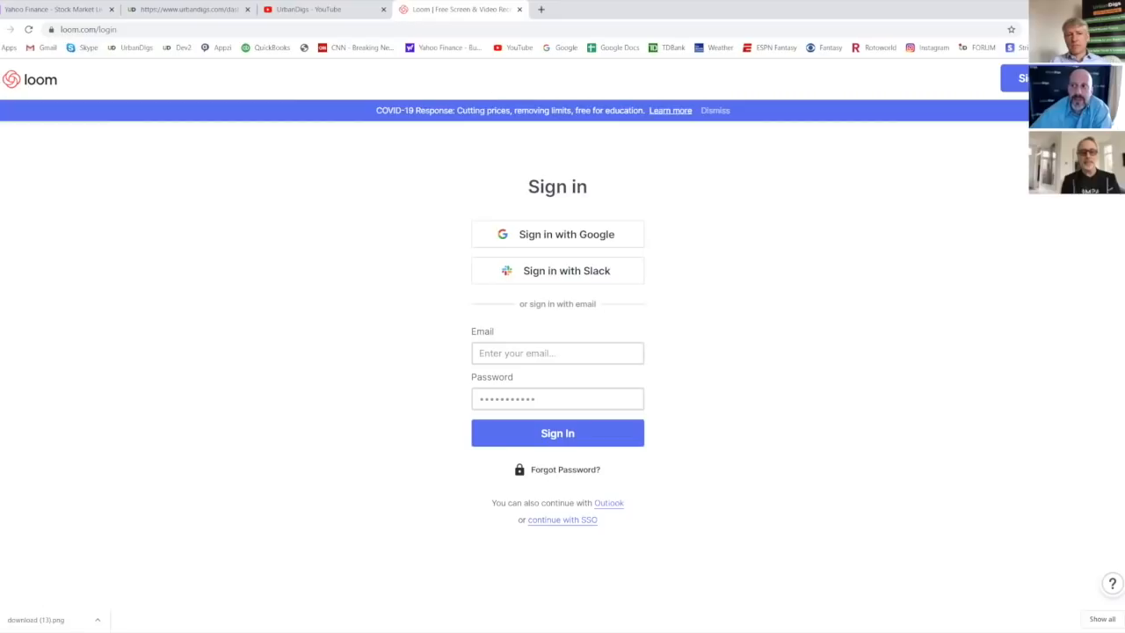
{"action": "mouse_move", "coordinate": [791, 122]}
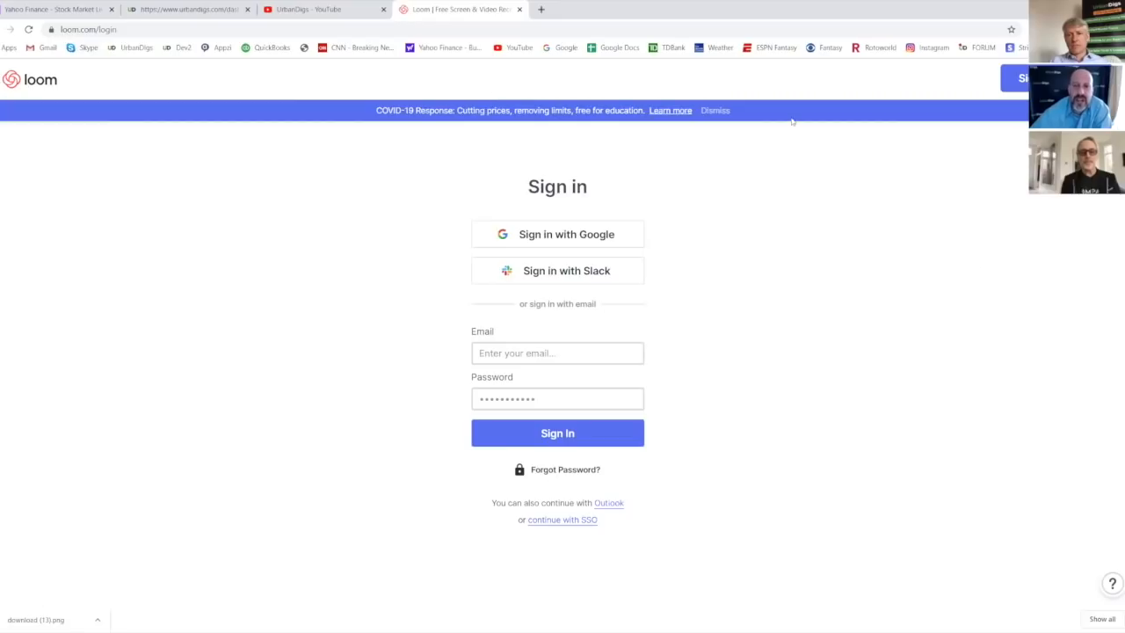
{"action": "mouse_move", "coordinate": [779, 375]}
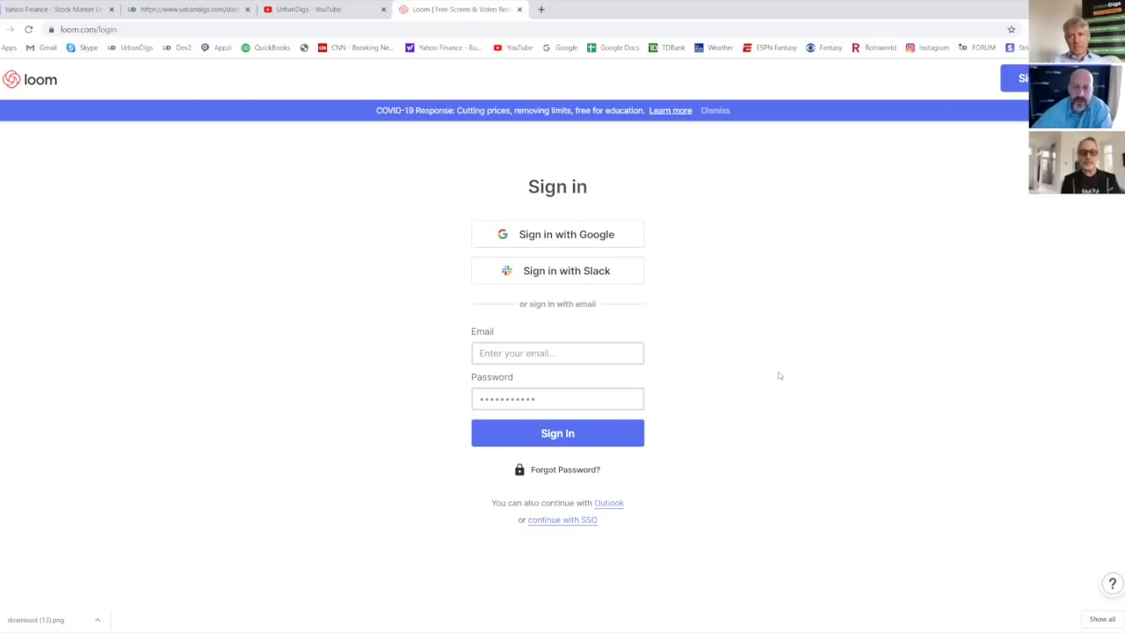
{"action": "mouse_move", "coordinate": [818, 402]}
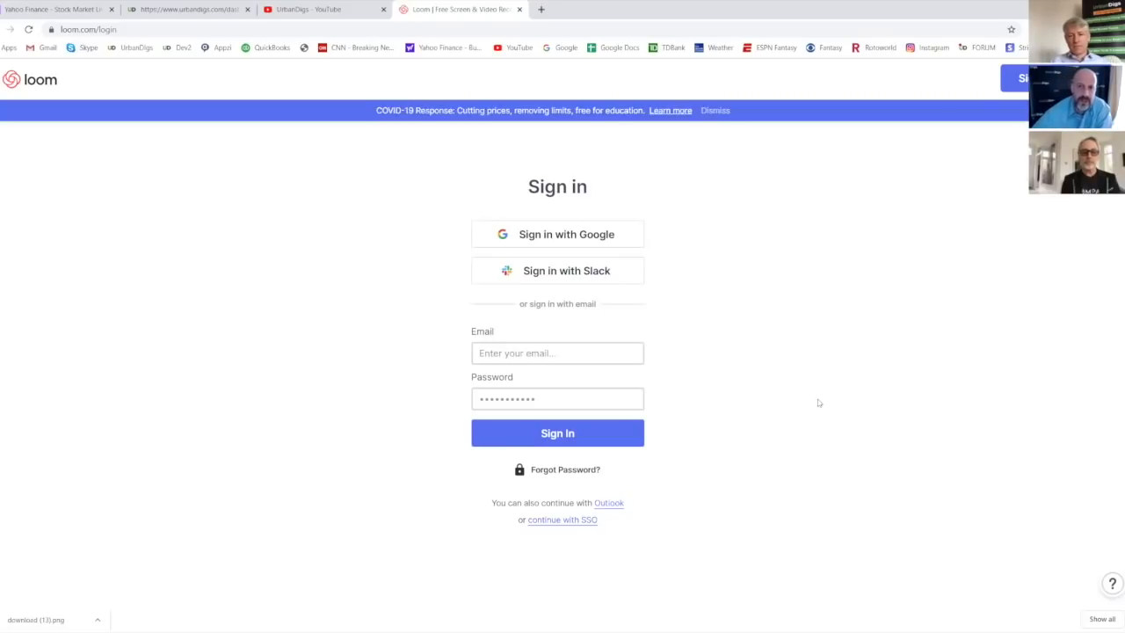
{"action": "mouse_move", "coordinate": [821, 396]}
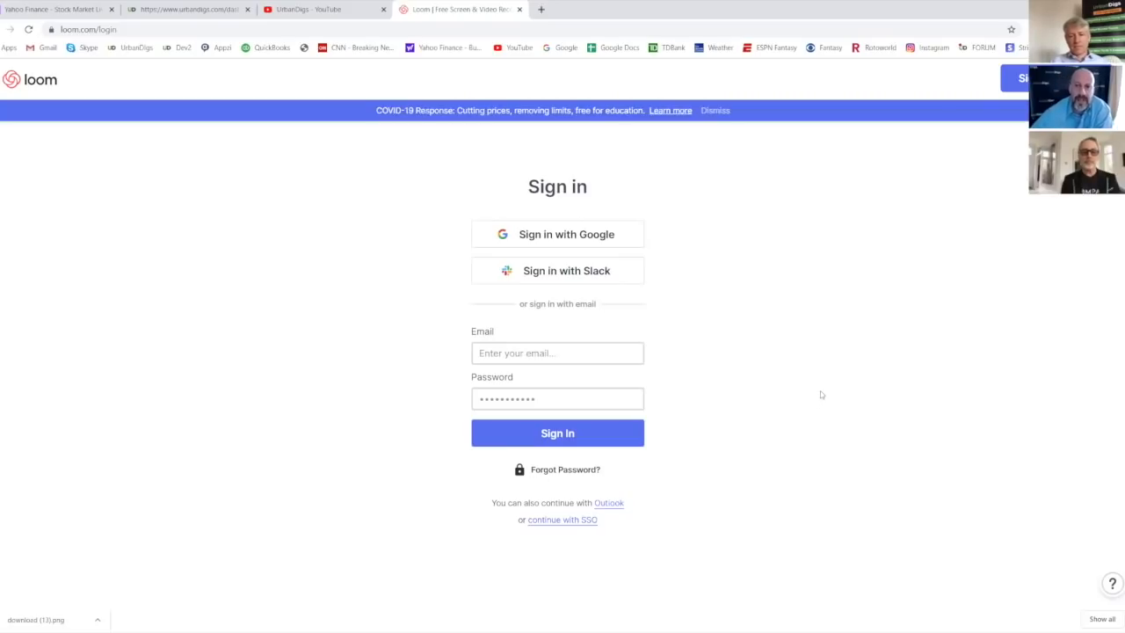
{"action": "mouse_move", "coordinate": [236, 84]}
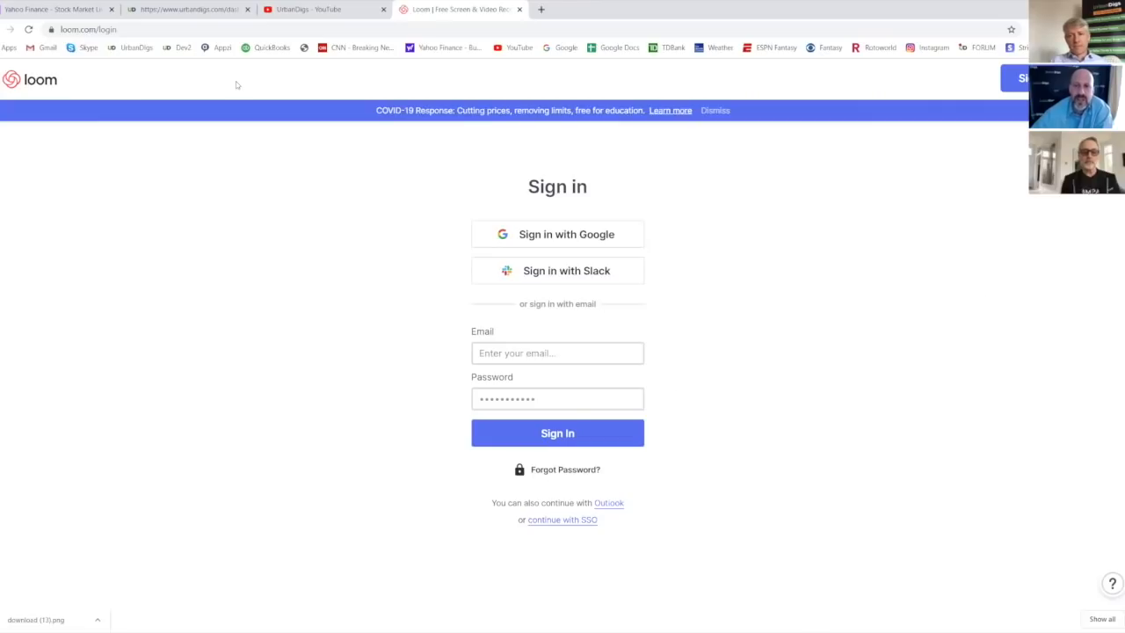
{"action": "mouse_move", "coordinate": [947, 219]}
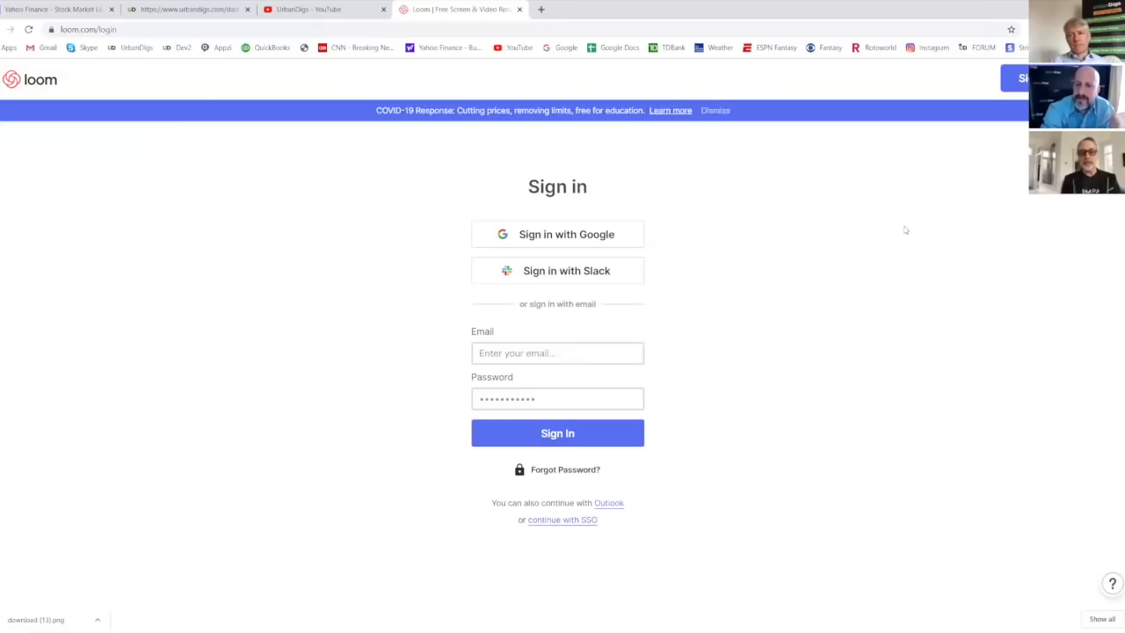
{"action": "mouse_move", "coordinate": [968, 276]}
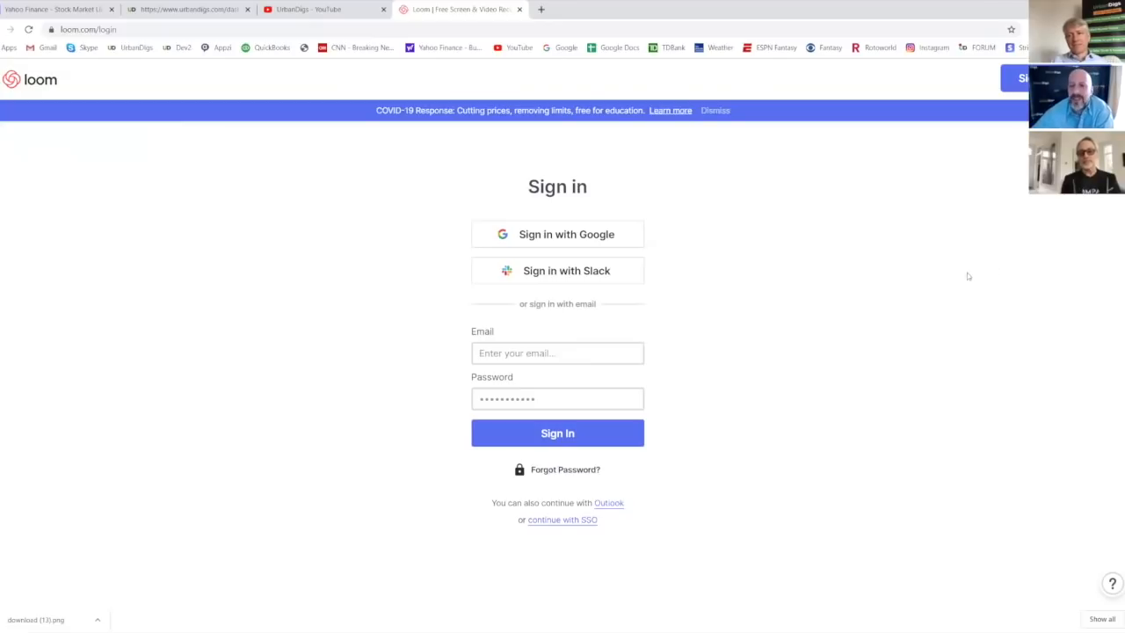
{"action": "mouse_move", "coordinate": [868, 234]}
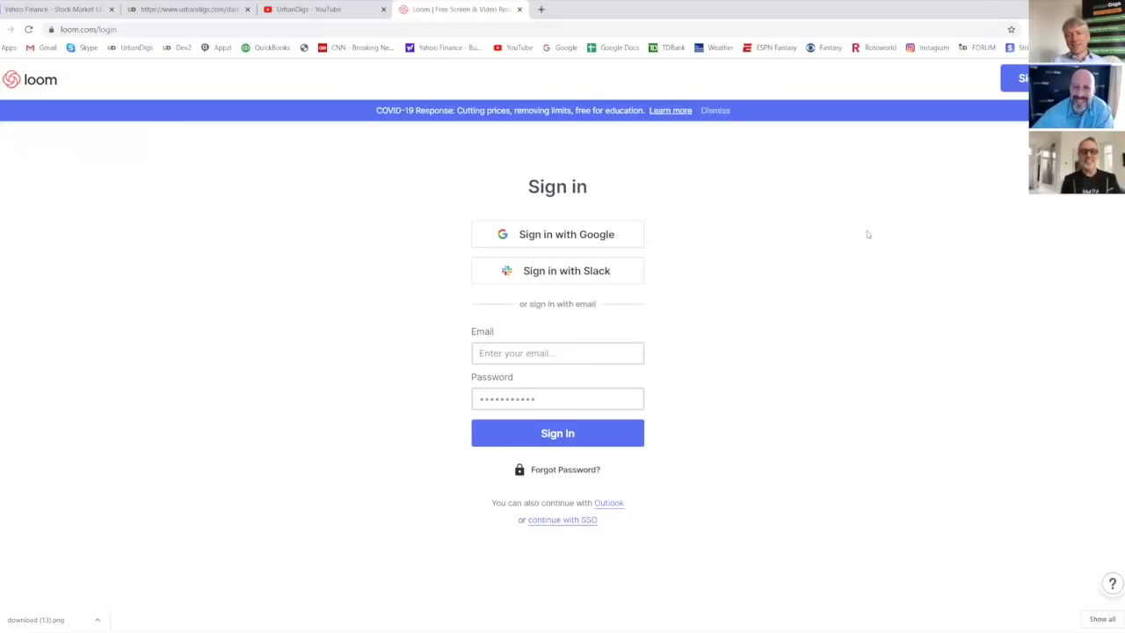